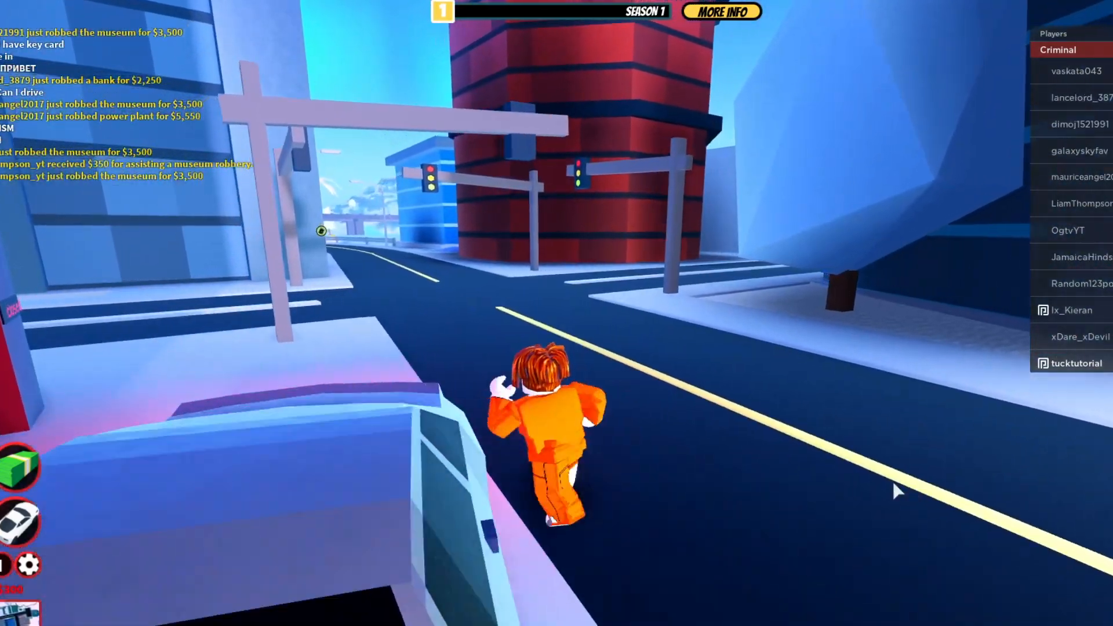
Exit the running Roblox game back to the Windows desktop
key("w")
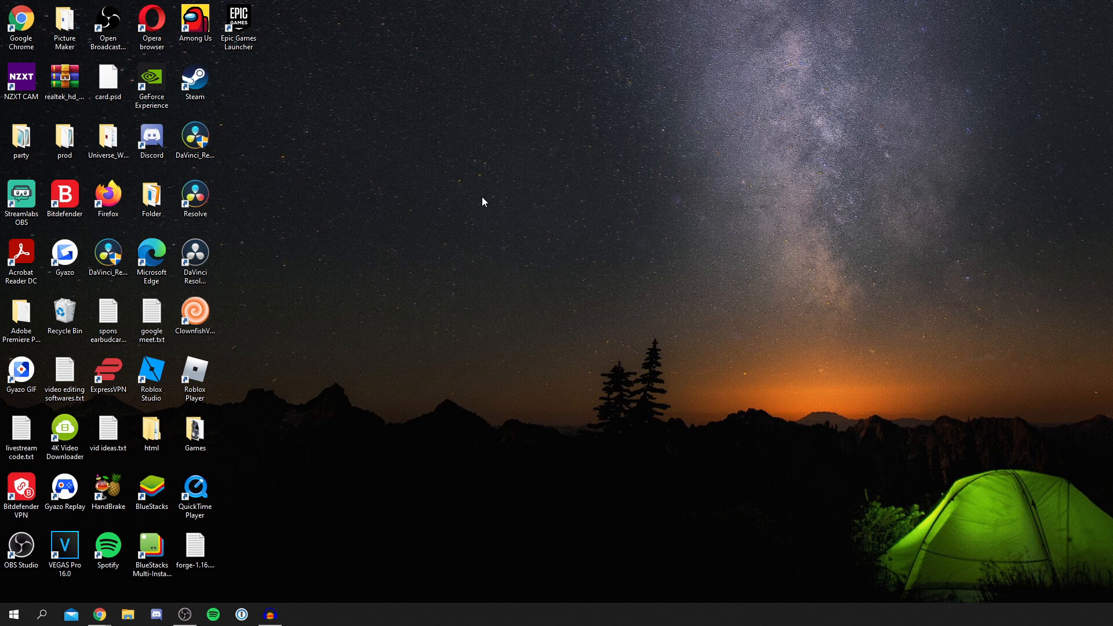
mouse_move(442, 264)
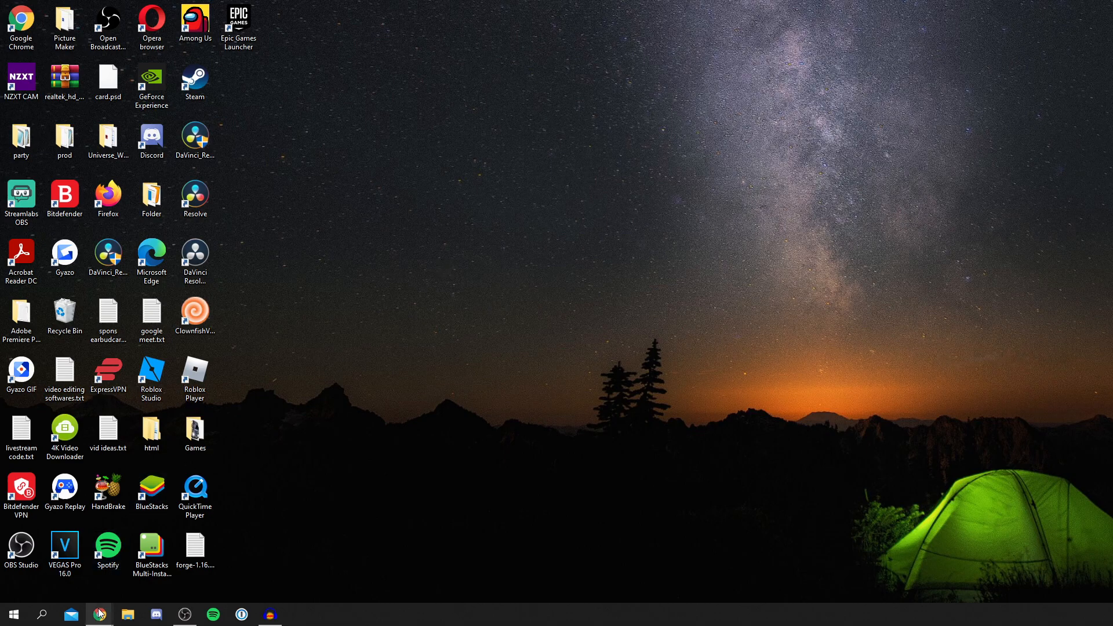
Search Google for winrar in Chrome
left_click(100, 614)
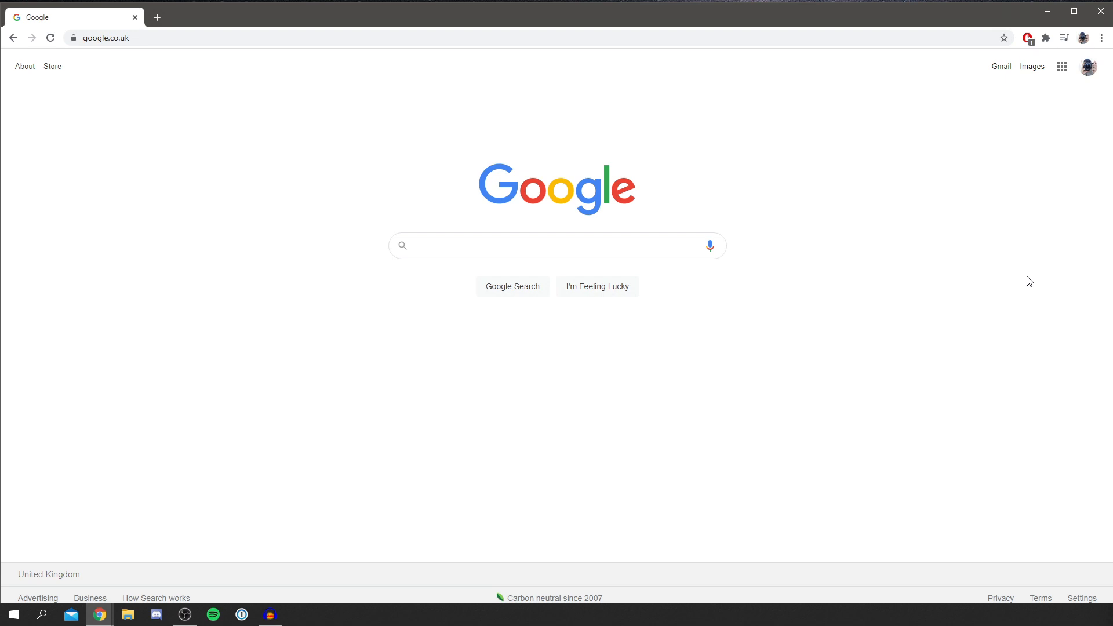
left_click(555, 246)
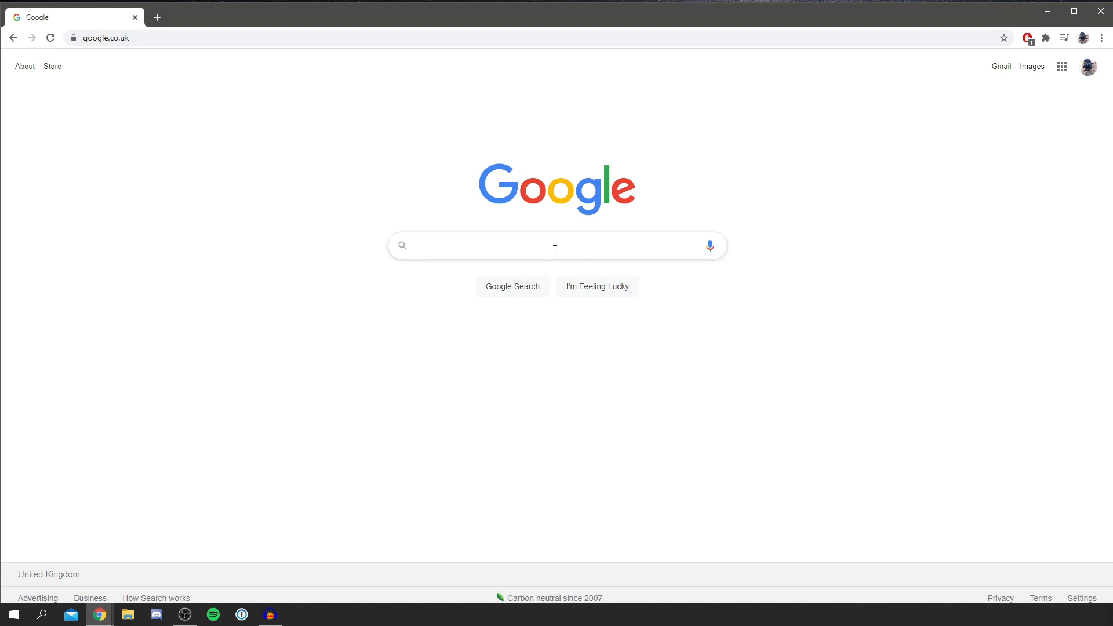
type("win")
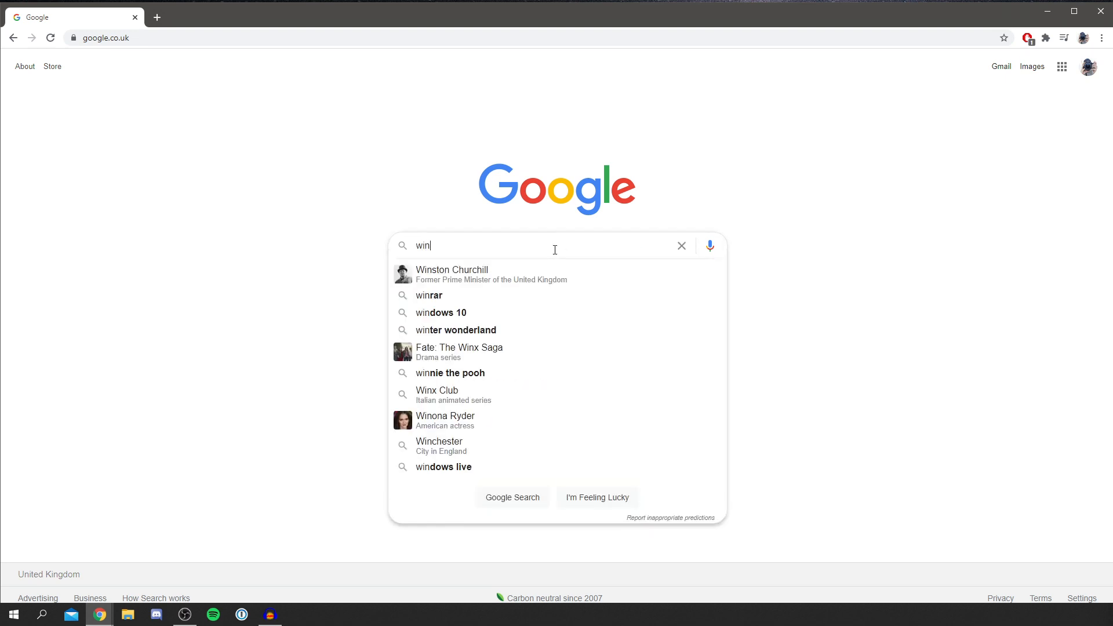
left_click(429, 295)
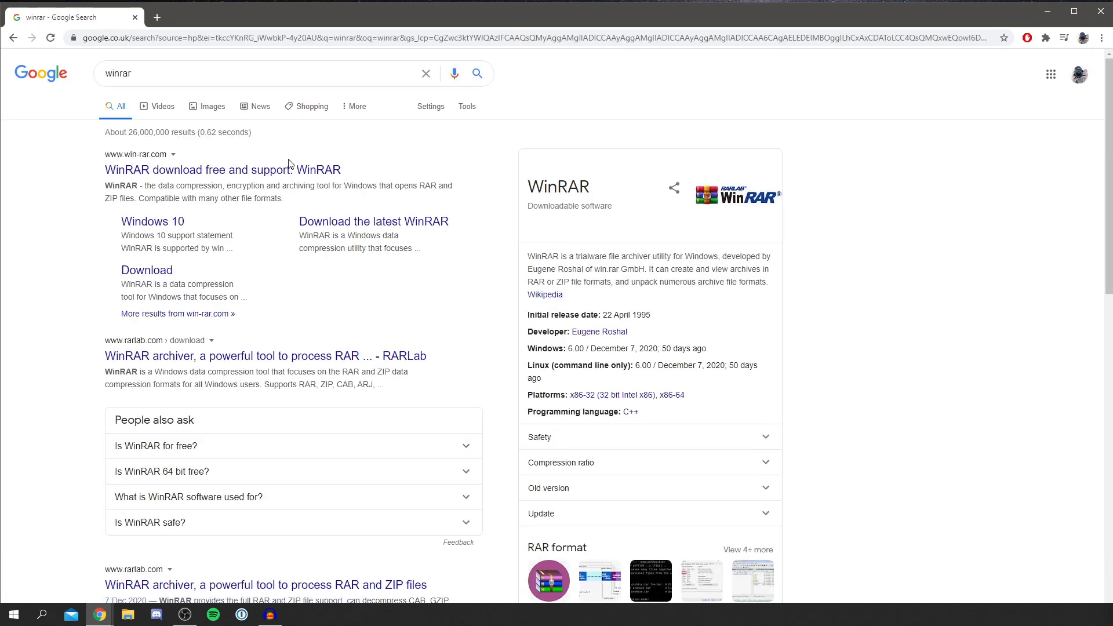
Download the 64-bit installer winrar-x64-600.exe from win-rar.com
left_click(211, 169)
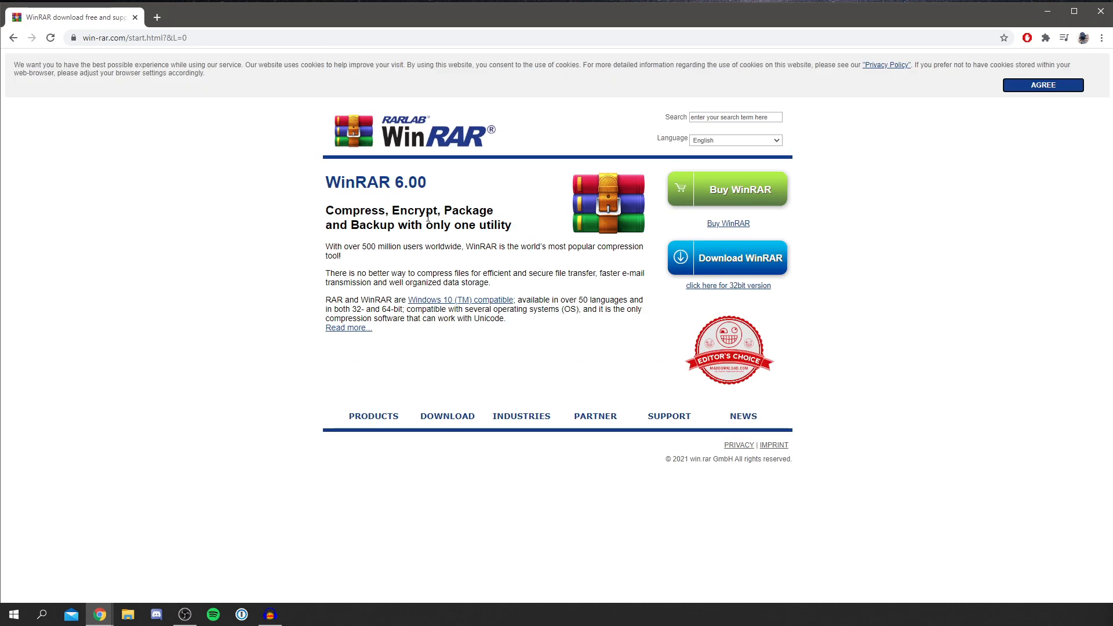
mouse_move(725, 263)
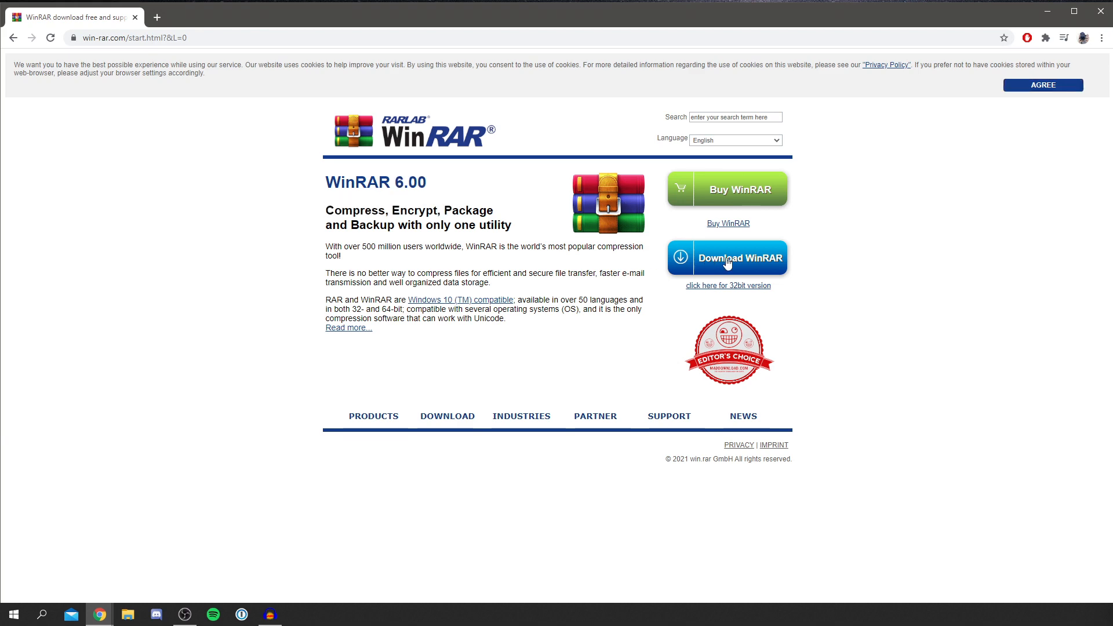
left_click(725, 258)
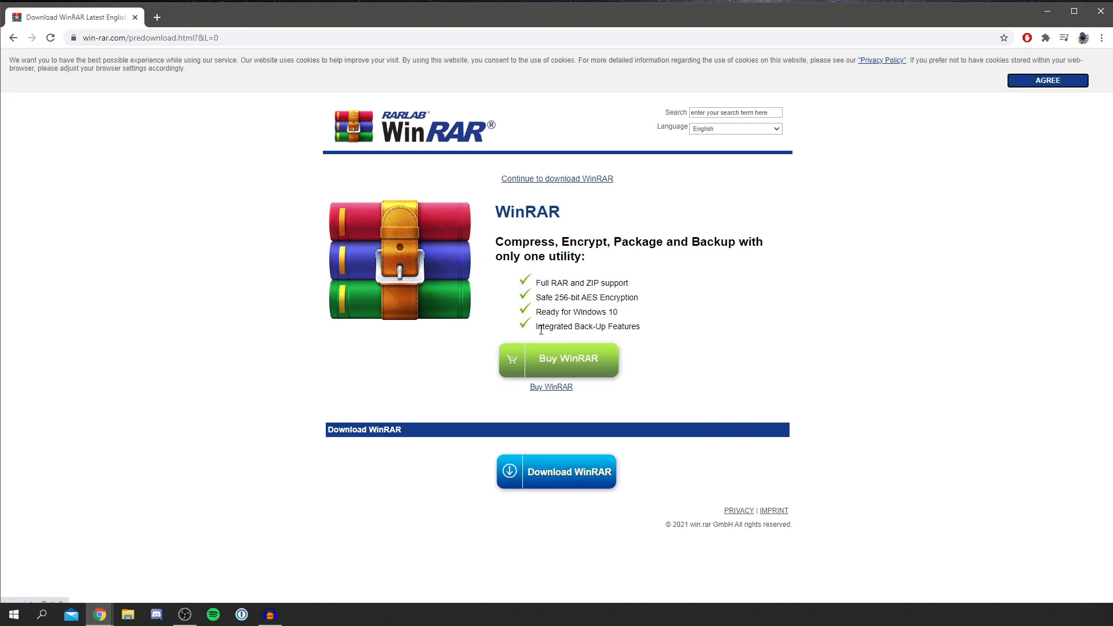
left_click(555, 472)
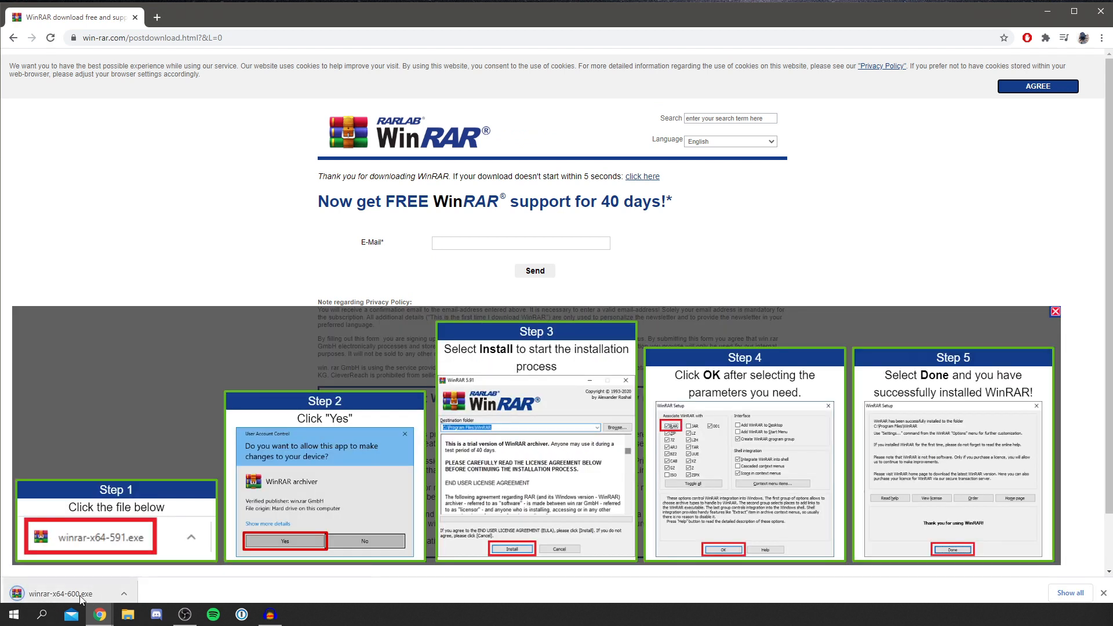
mouse_move(102, 594)
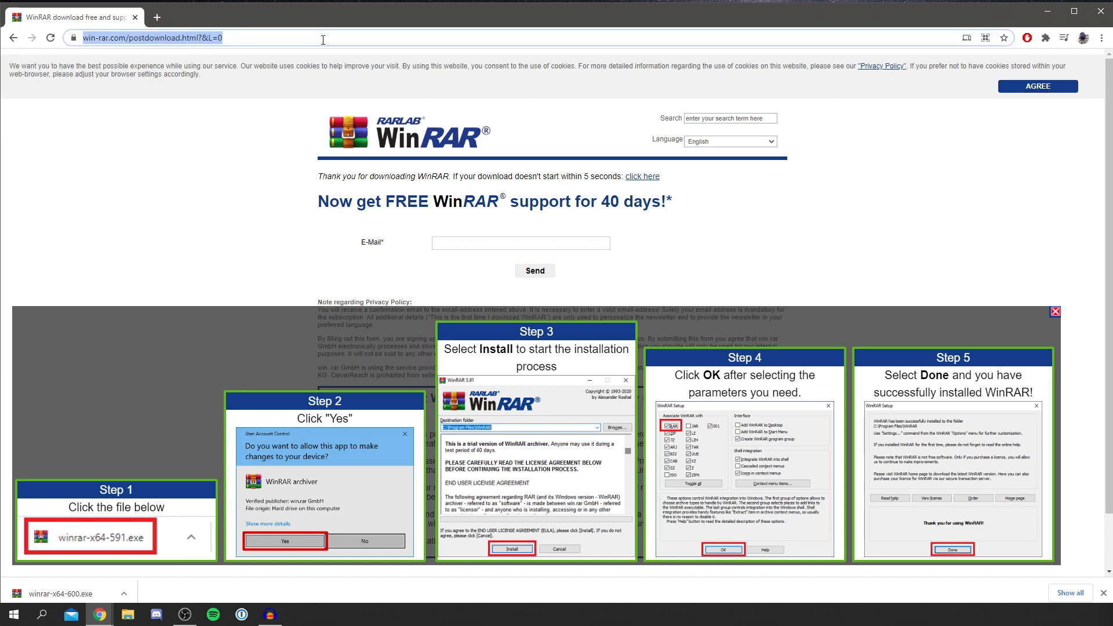
Download Extravi's ReShade-Preset 2021.zip (80.2 MB) from its MEGA page
left_click(641, 176)
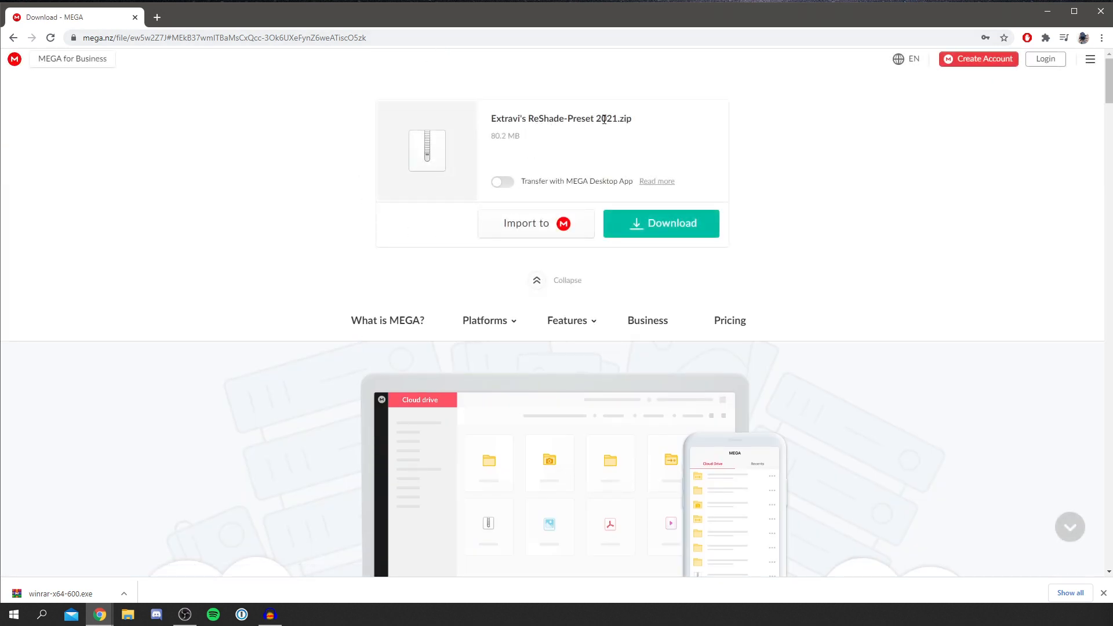
mouse_move(603, 118)
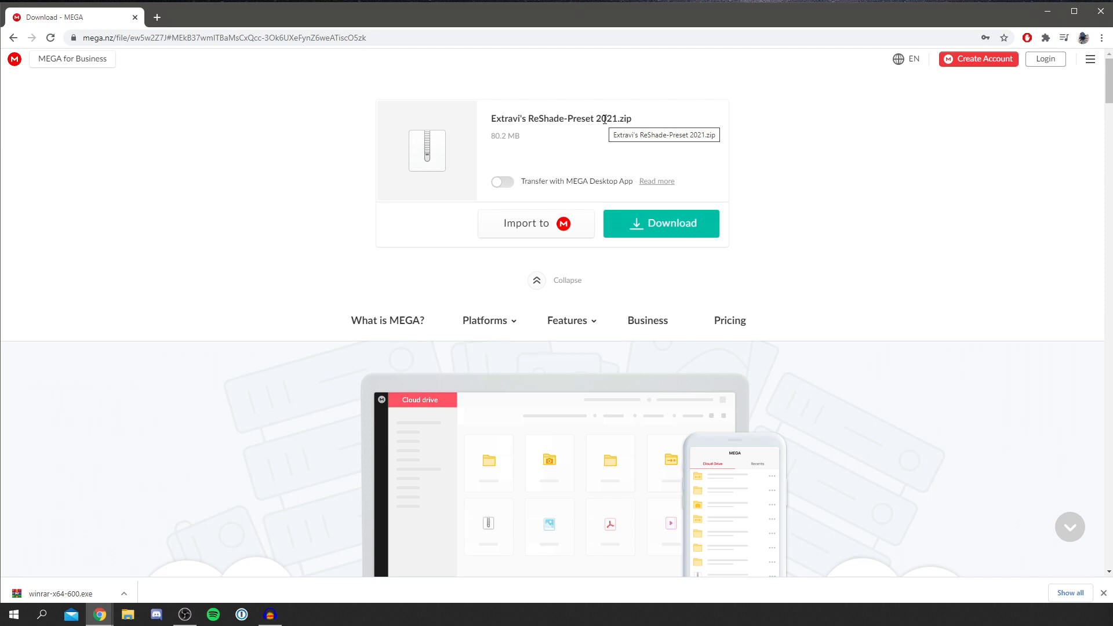
mouse_move(748, 203)
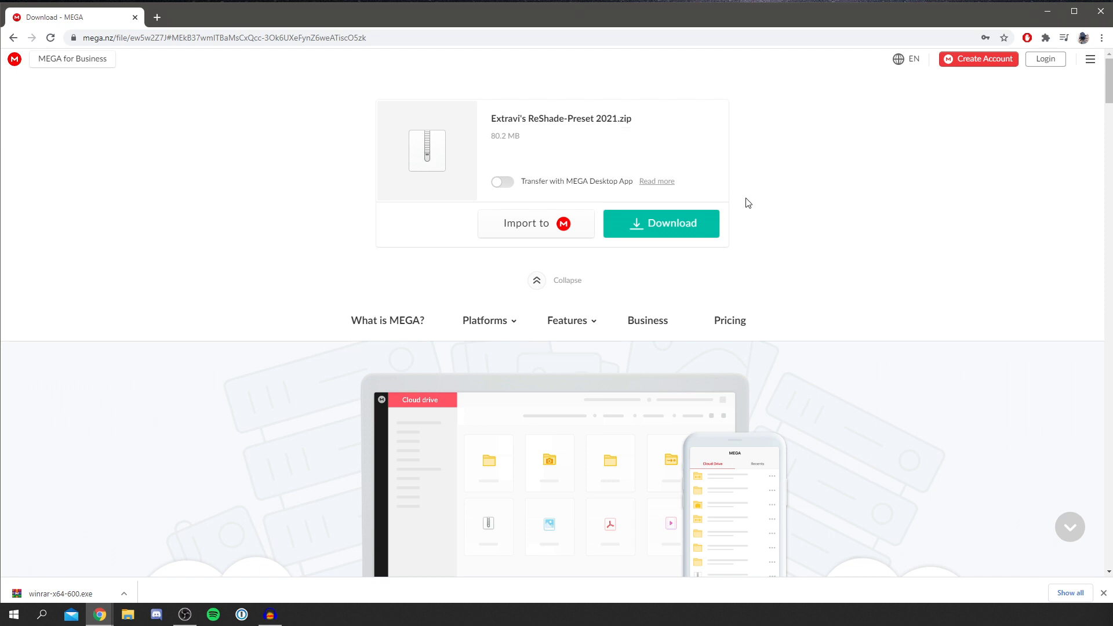
left_click(661, 223)
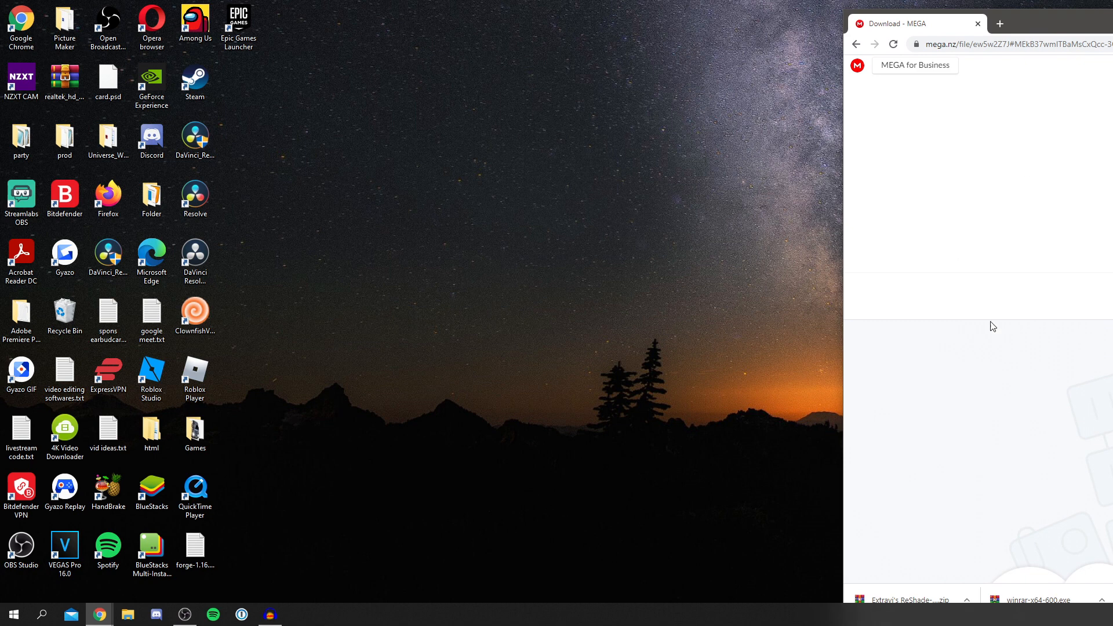
mouse_move(905, 599)
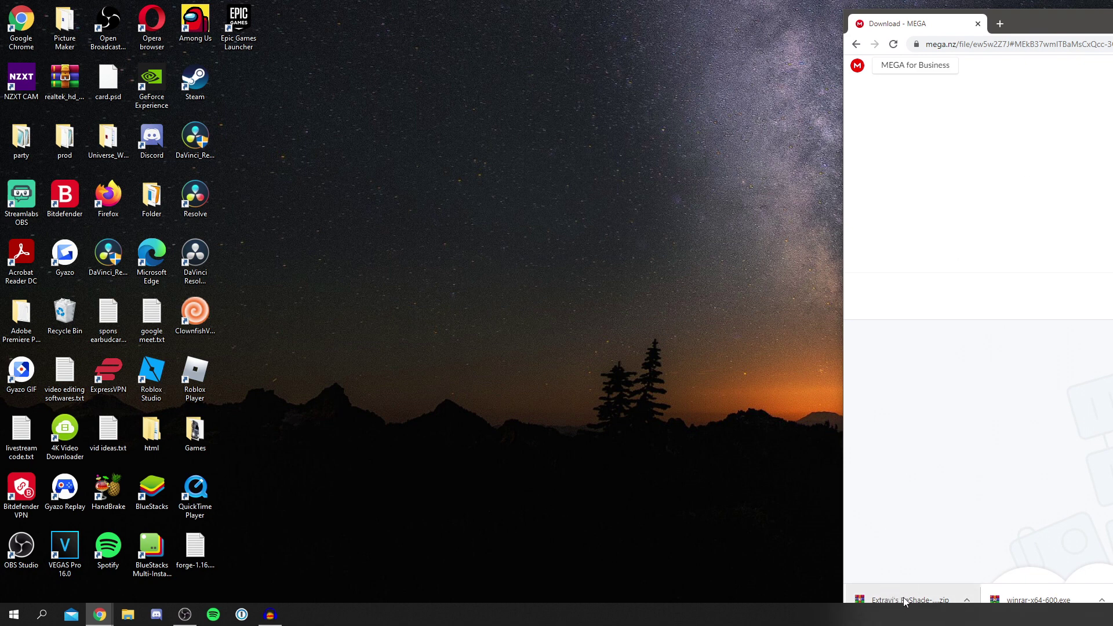
mouse_move(909, 600)
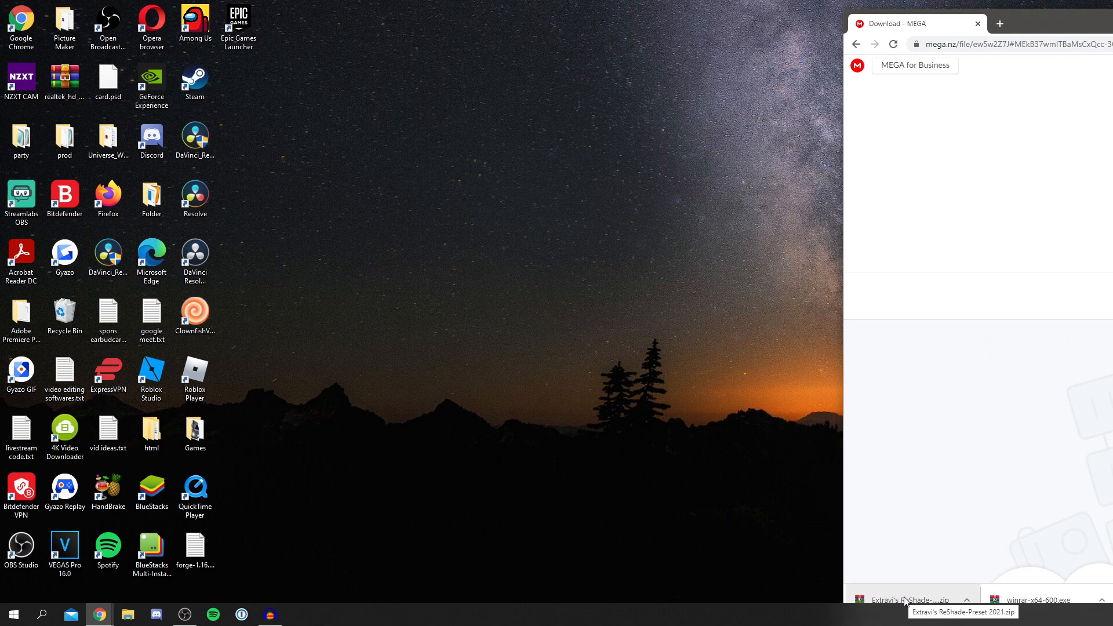
mouse_move(243, 92)
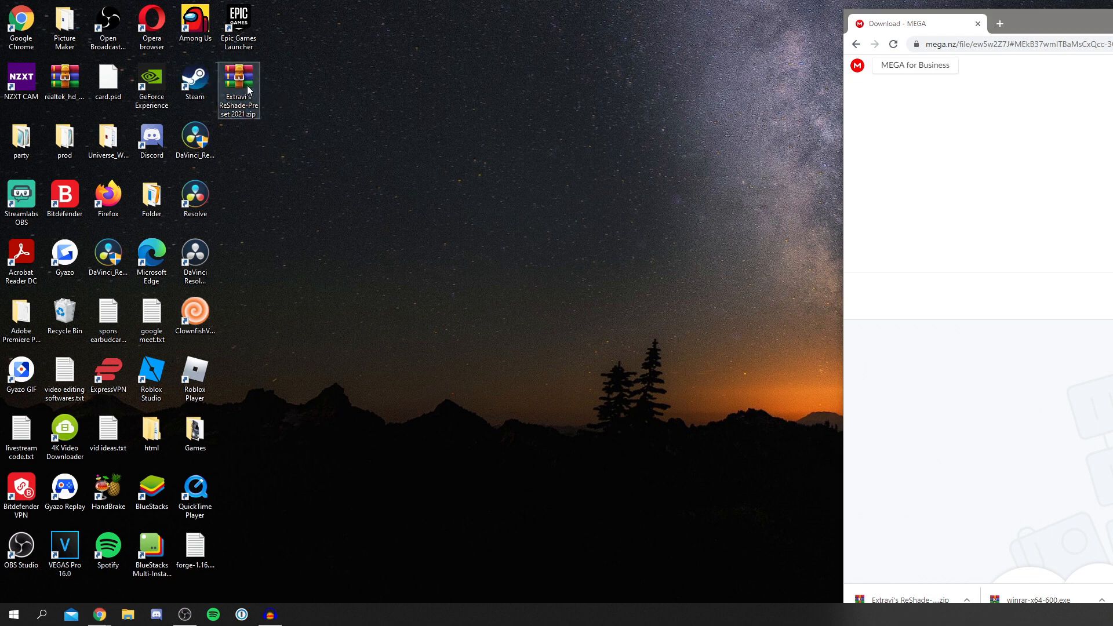
mouse_move(247, 91)
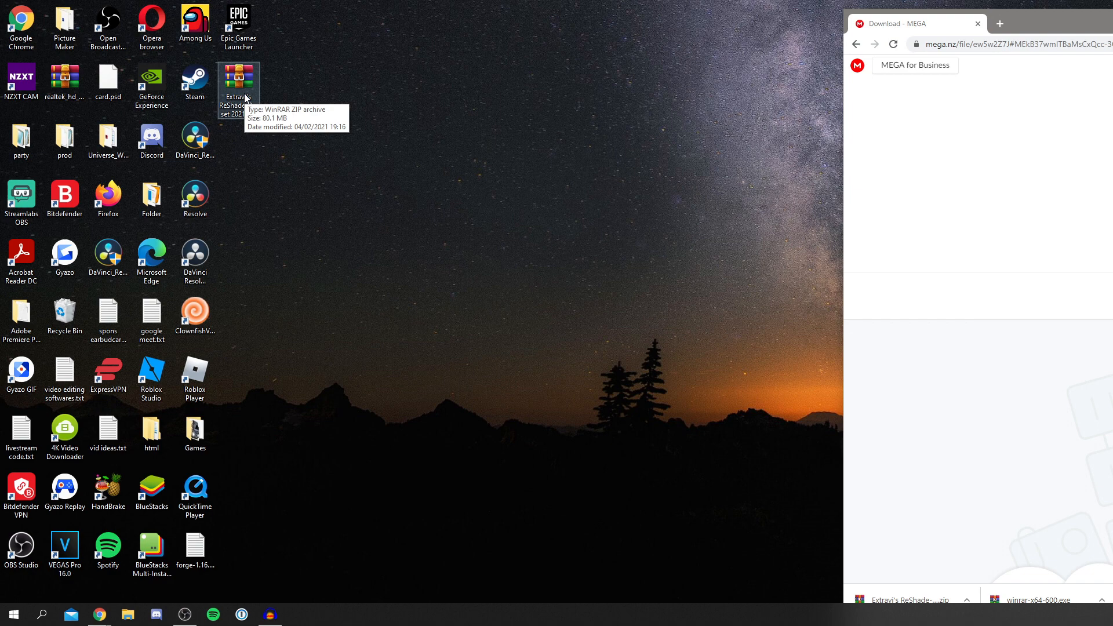
Open Extravi's ReShade-Preset 2021.zip from the desktop in WinRAR
double_click(238, 85)
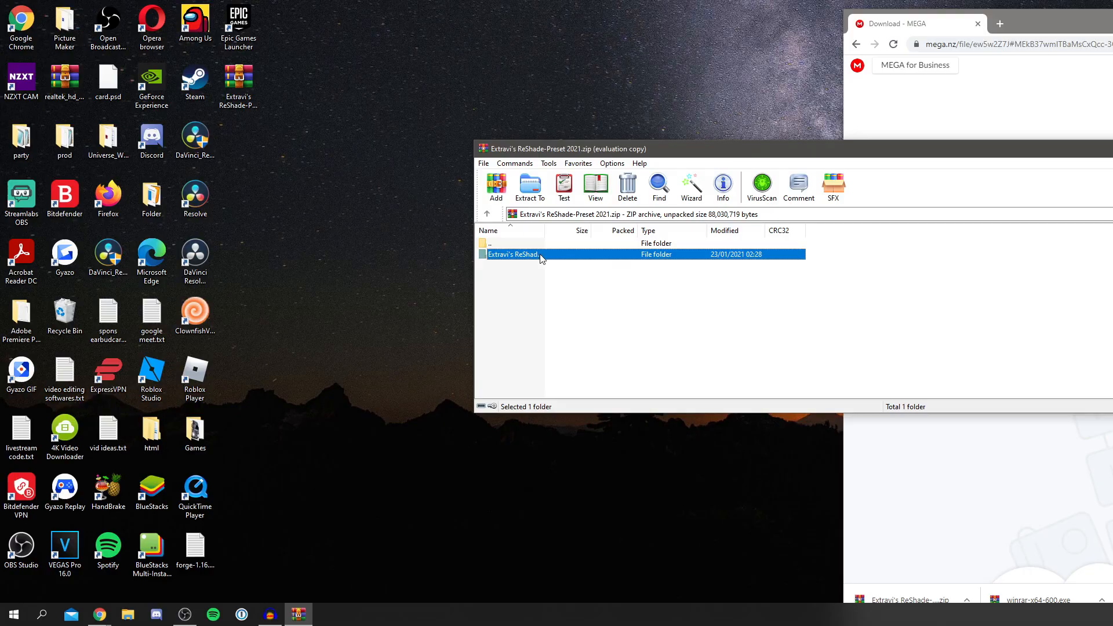
Extract the Extravi's ReShade folder to the desktop and open it
left_click(513, 254)
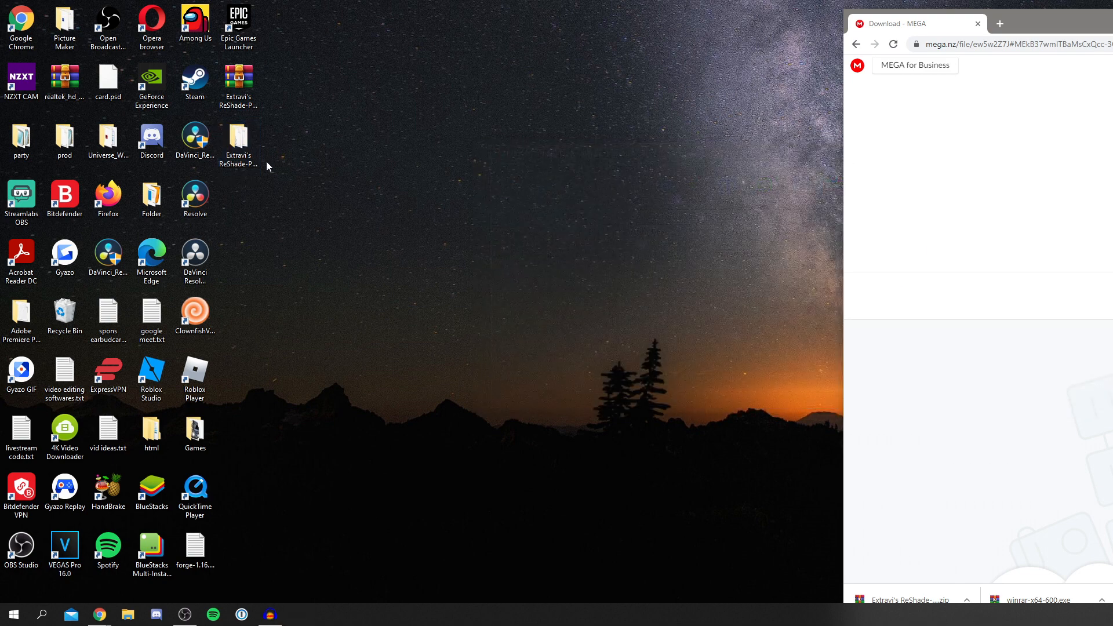
double_click(238, 139)
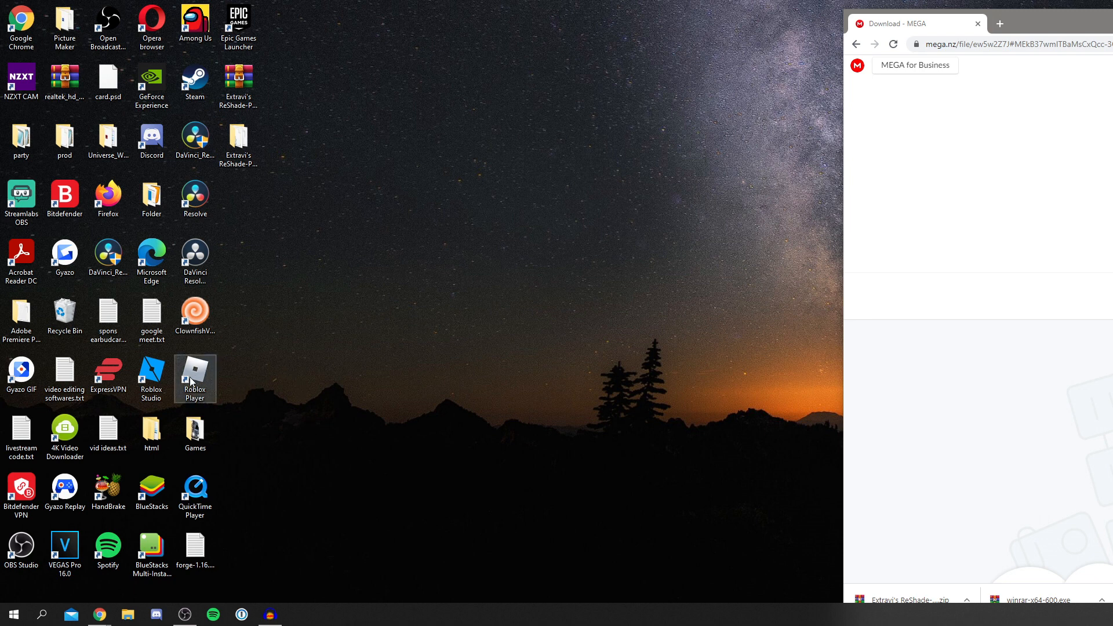
Open the Roblox install folder from the Roblox Player shortcut's file location
right_click(195, 378)
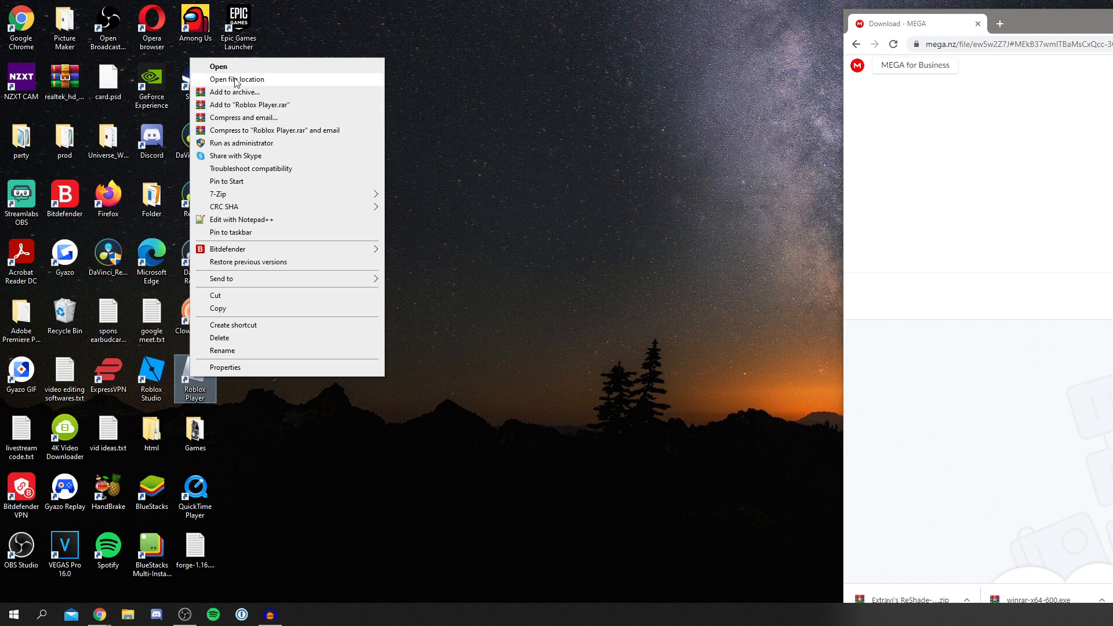
left_click(236, 79)
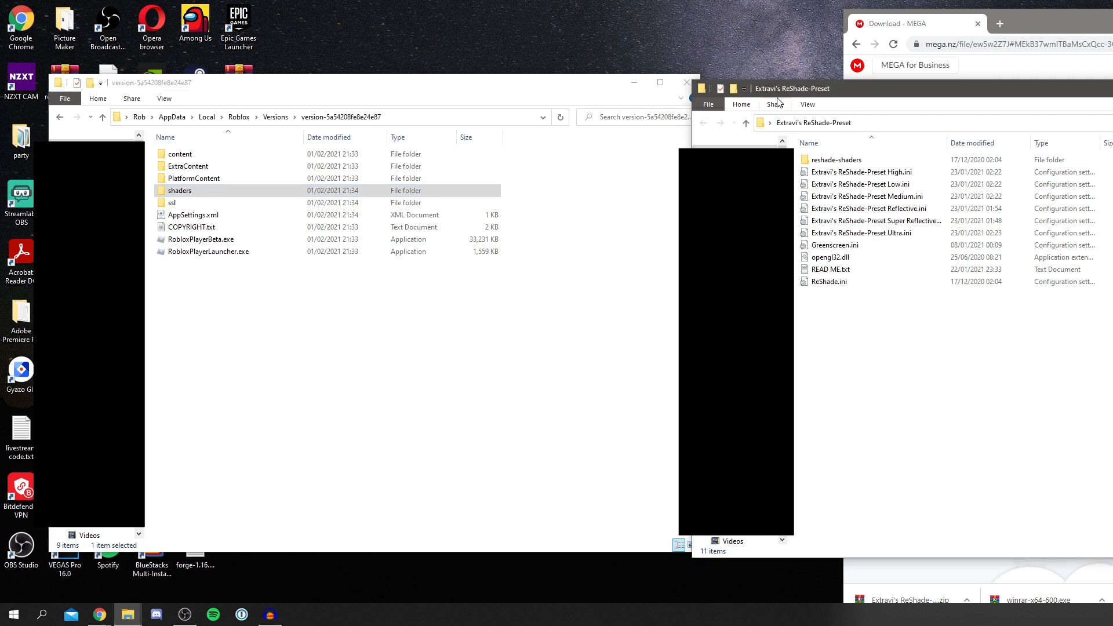
Copy every preset file and the reshade-shaders folder into the Roblox version folder
key("ctrl+a")
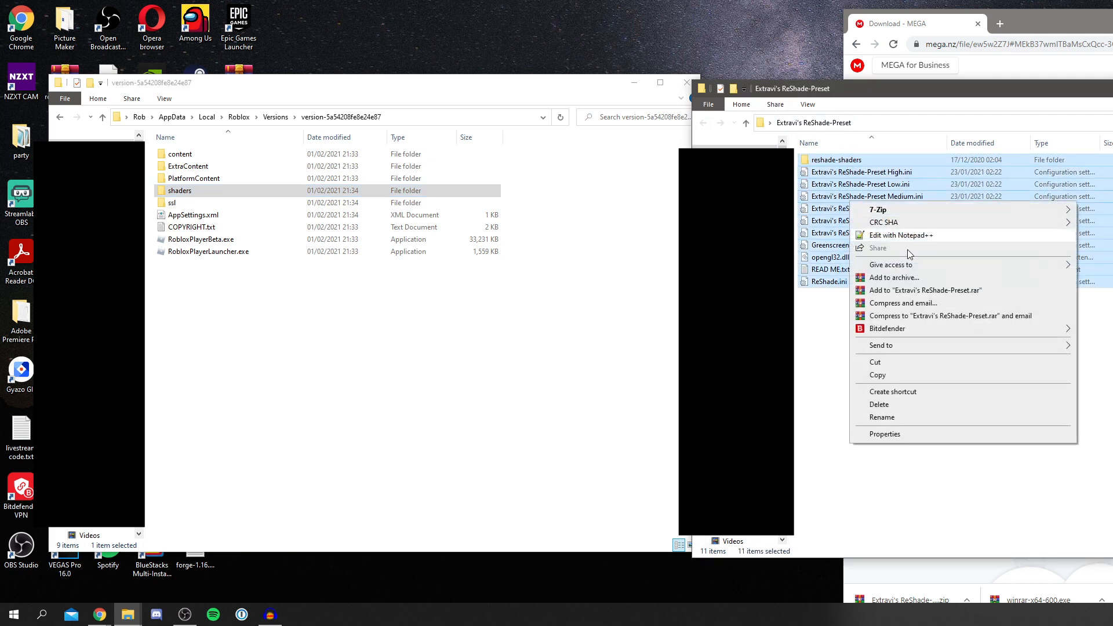
left_click(415, 306)
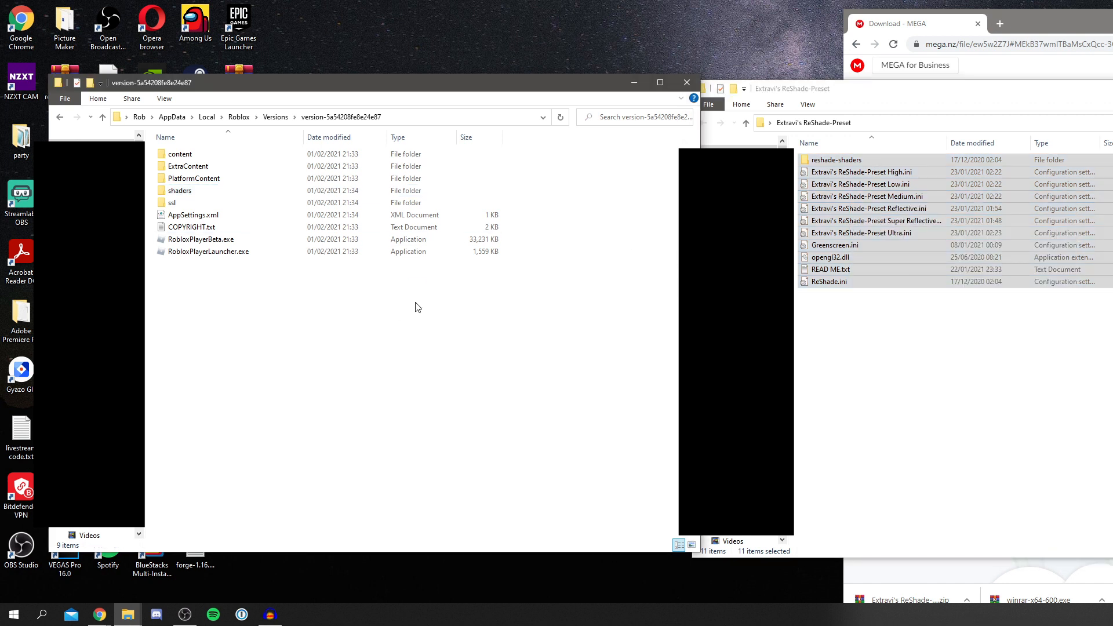
mouse_move(305, 306)
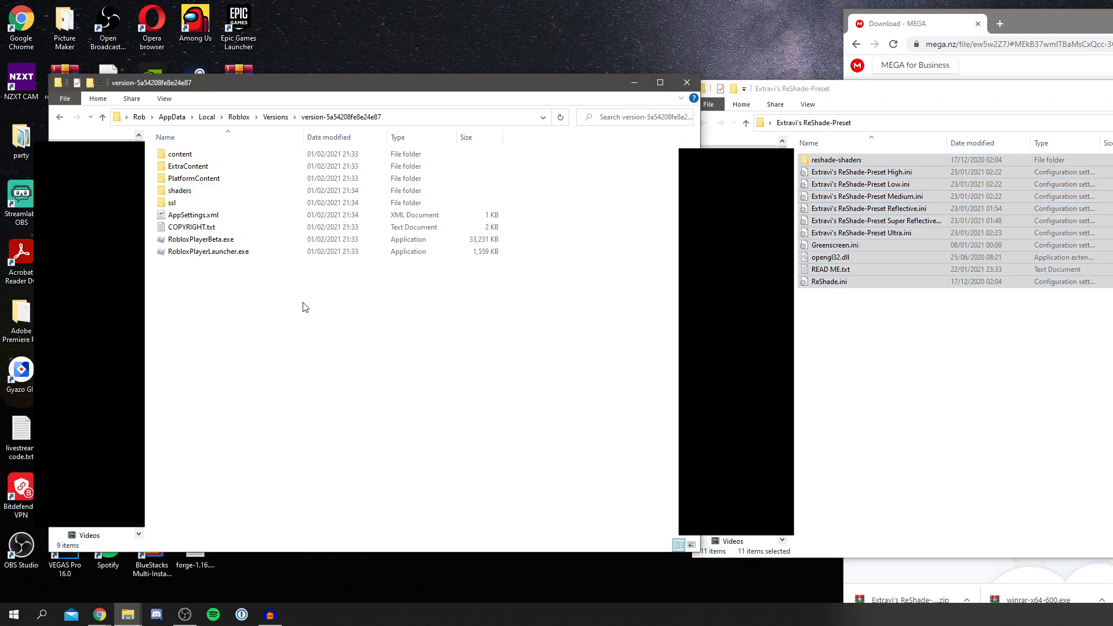
right_click(302, 306)
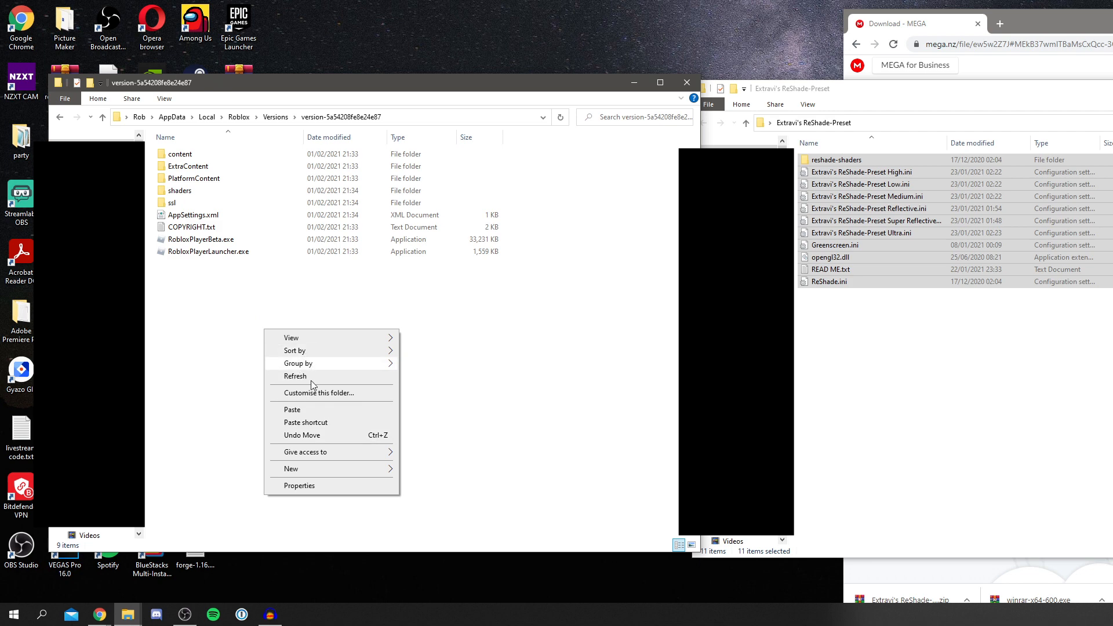
left_click(292, 409)
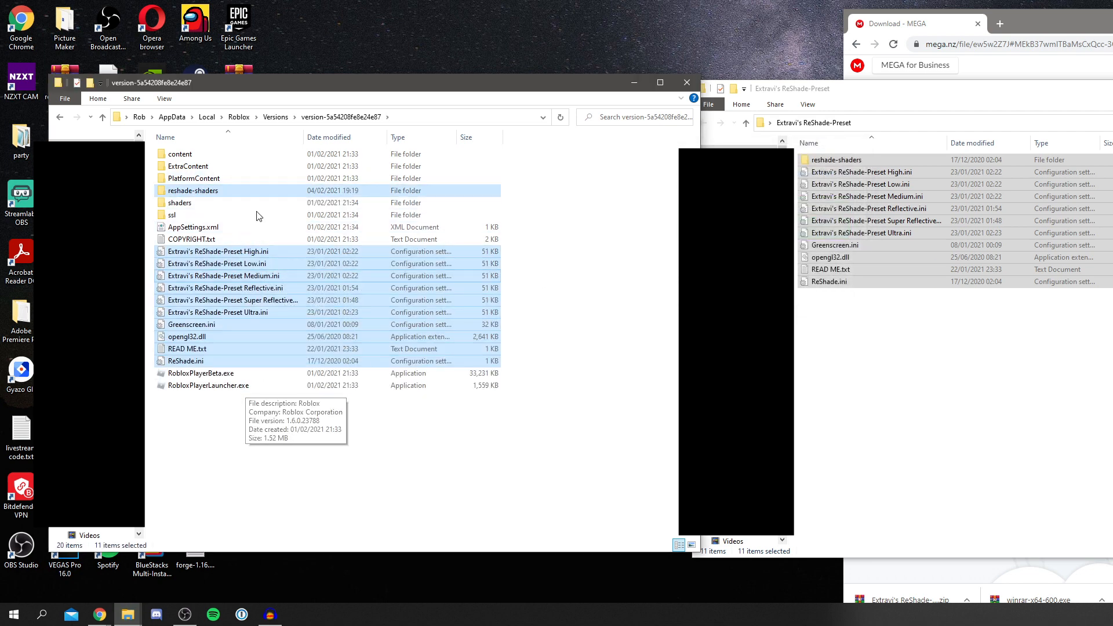
left_click(685, 83)
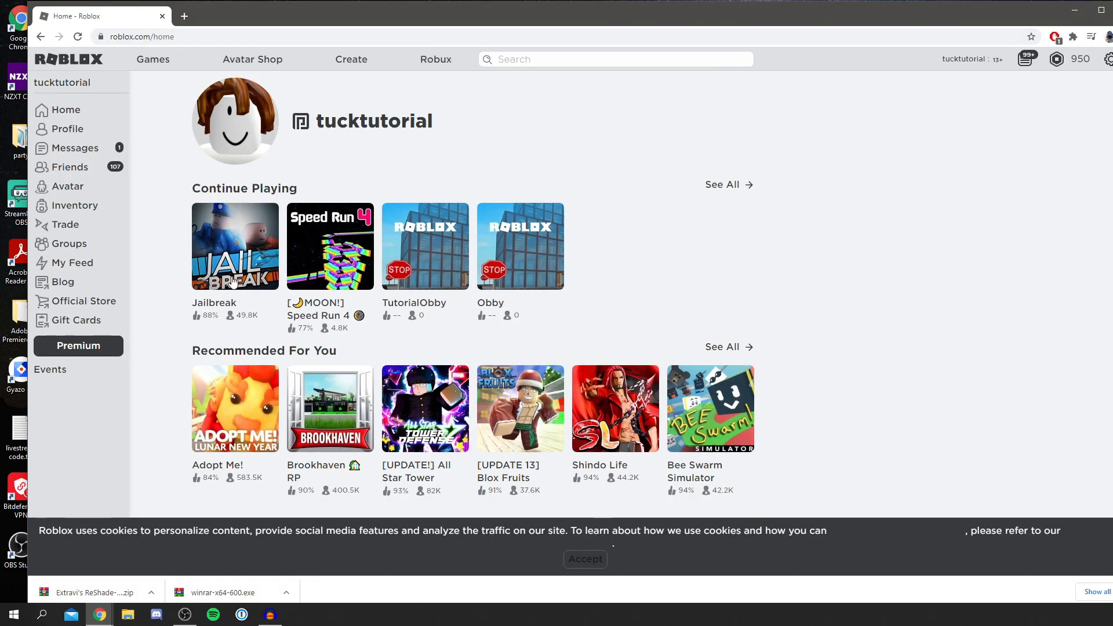
Open the Speed Run 4 game page from the Roblox home page
left_click(329, 246)
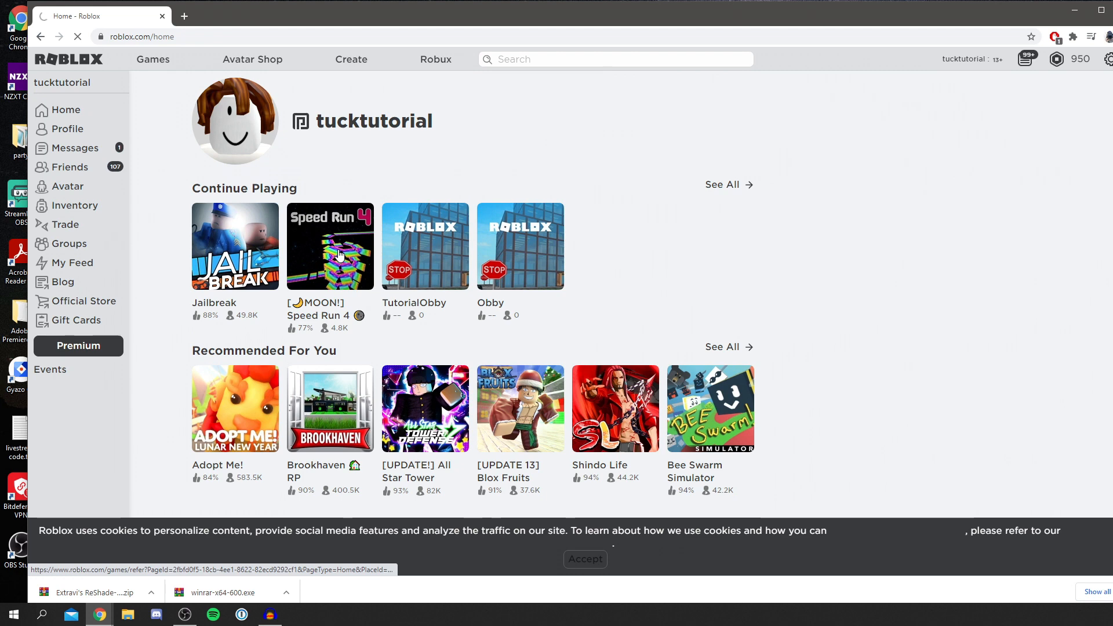
left_click(330, 246)
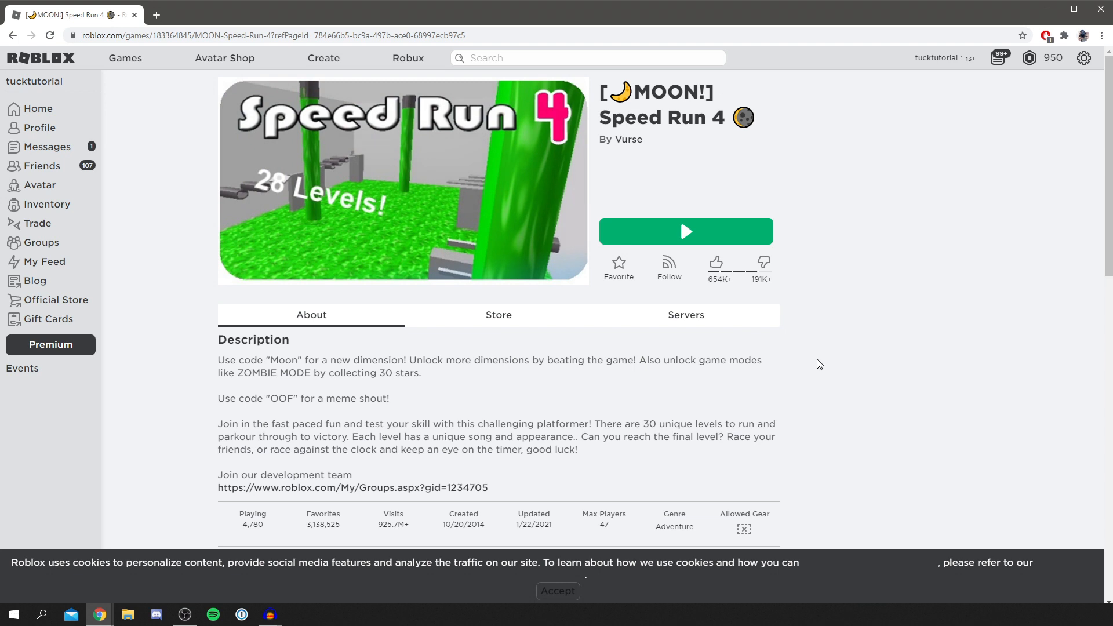
mouse_move(579, 246)
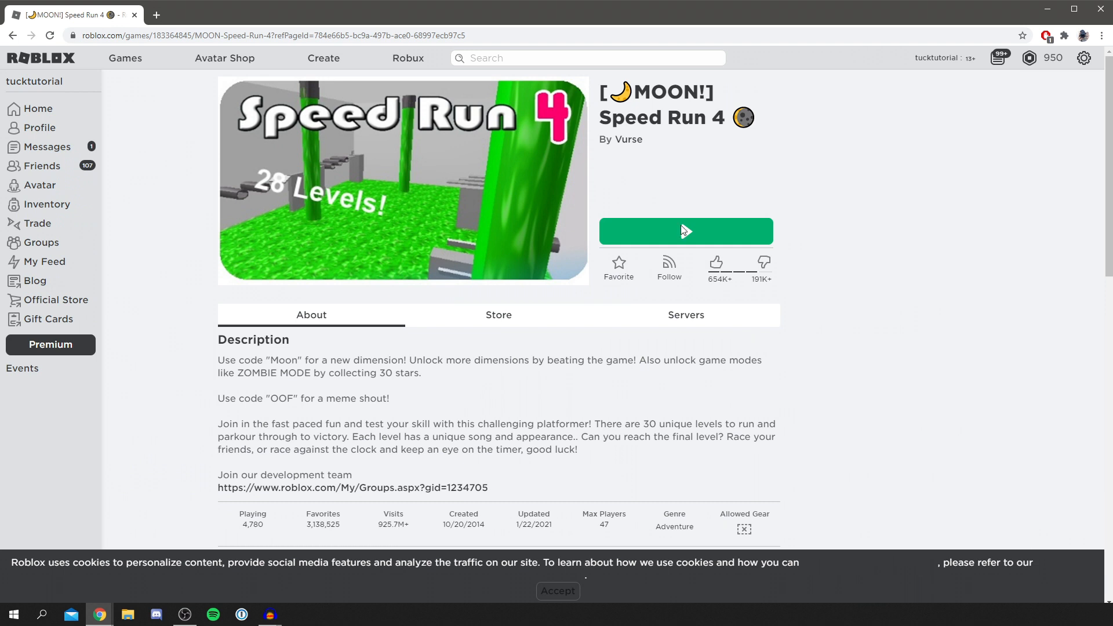
Launch Speed Run 4 with the Play button and allow the game to start
left_click(685, 231)
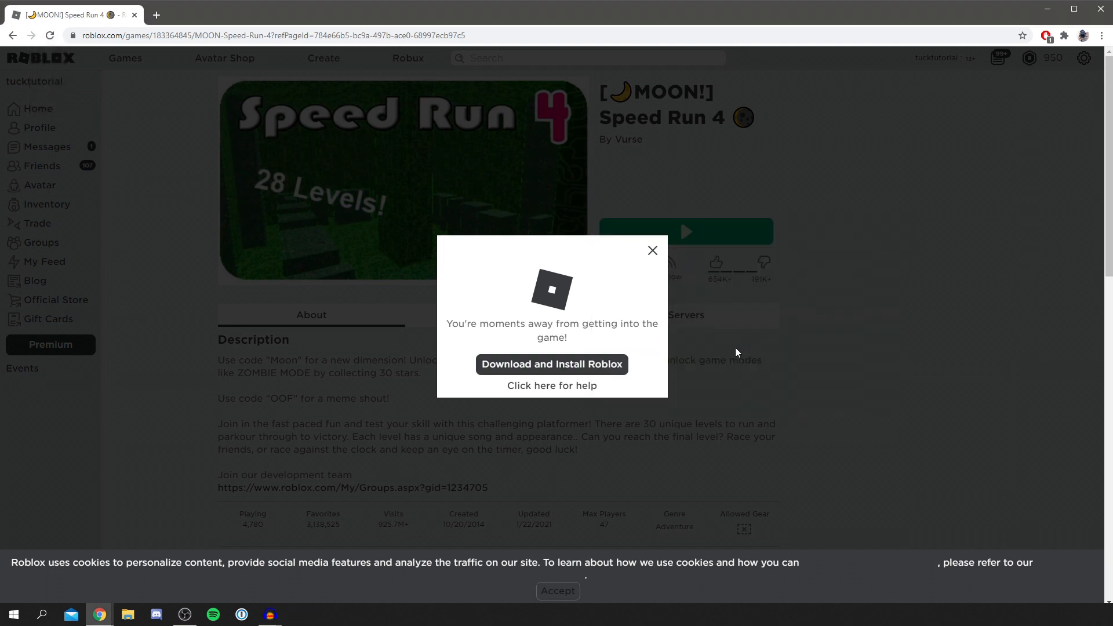
left_click(551, 364)
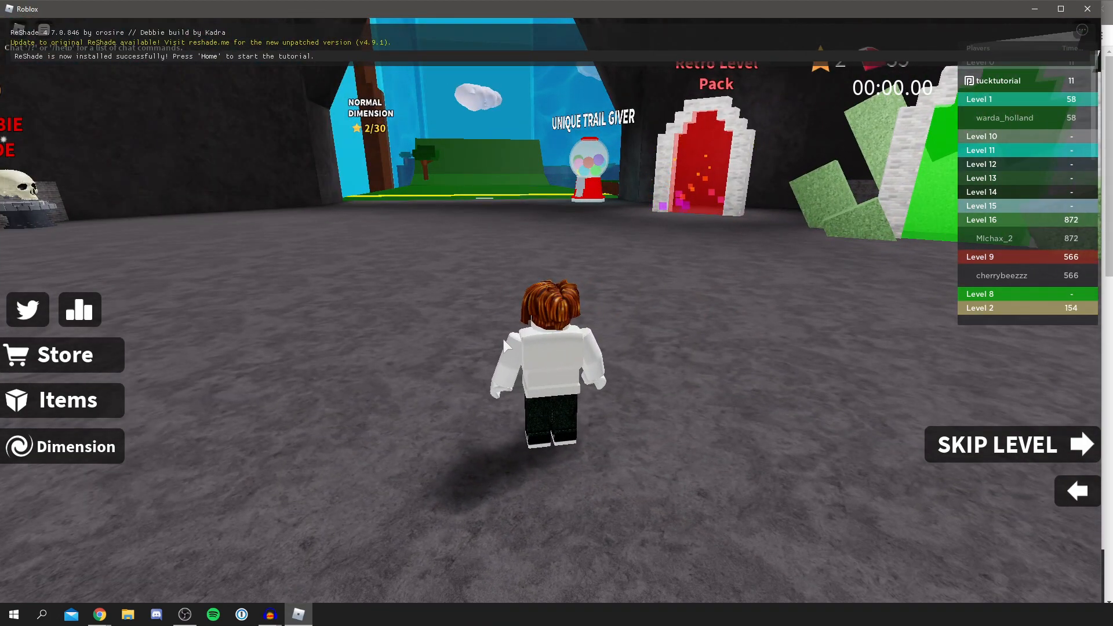
Bring up the ReShade overlay with Home and continue past its tutorial
key("Home")
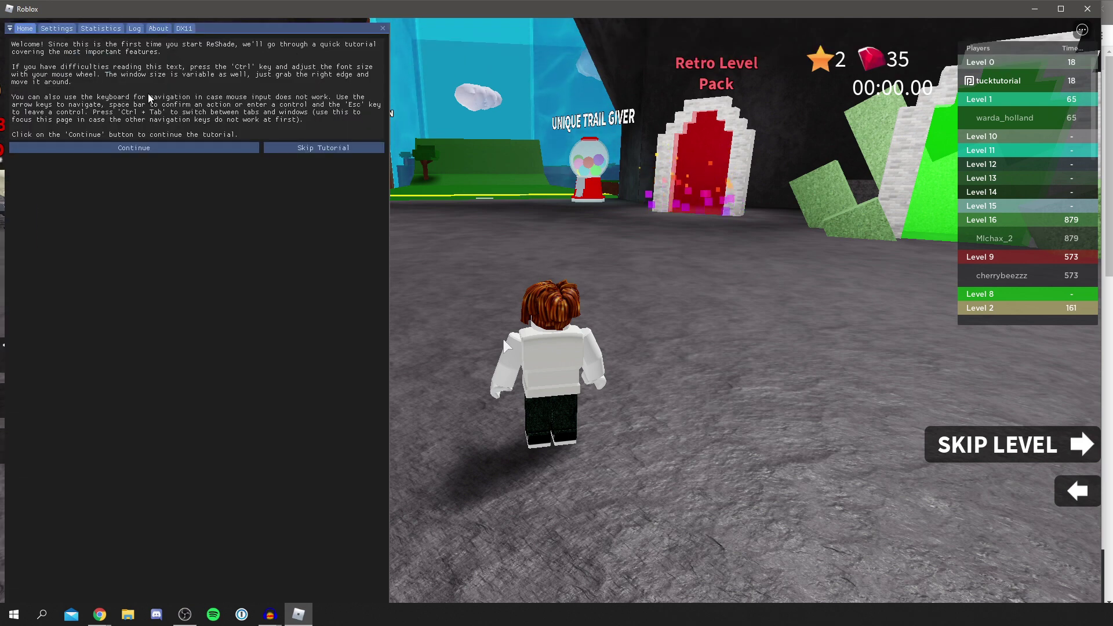
left_click(323, 147)
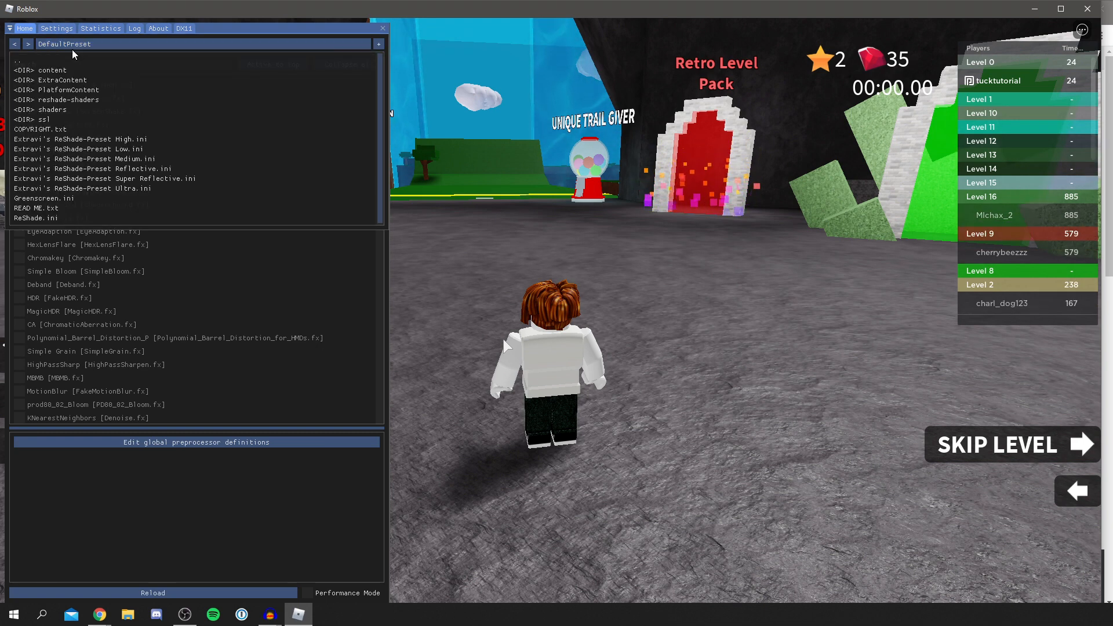
Load an Extravi's ReShade-Preset .ini file from the preset dropdown
left_click(81, 138)
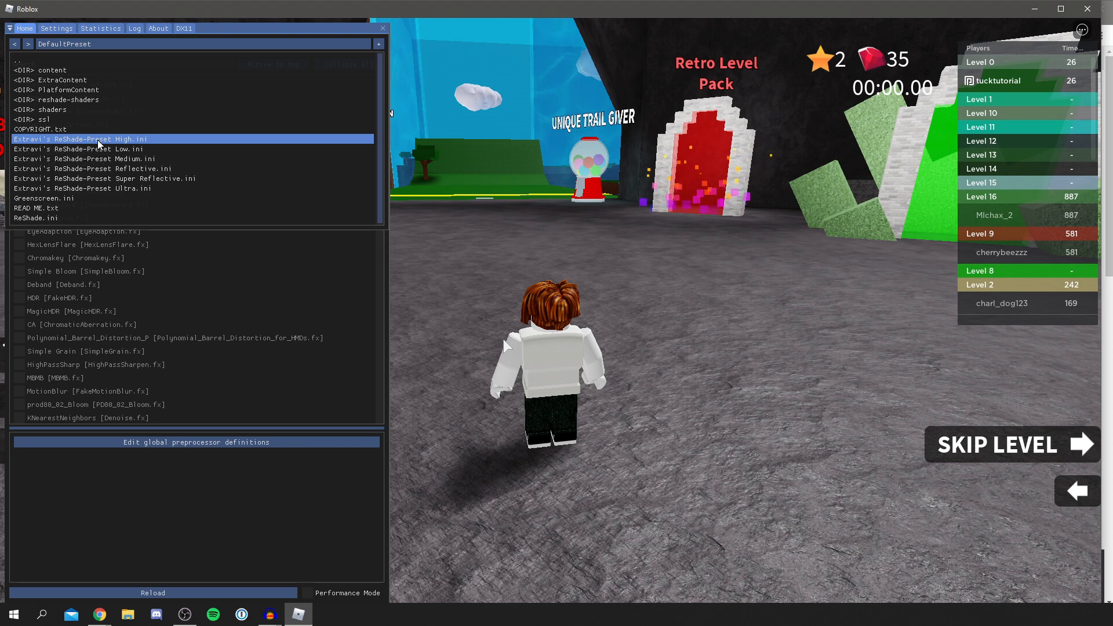
left_click(77, 149)
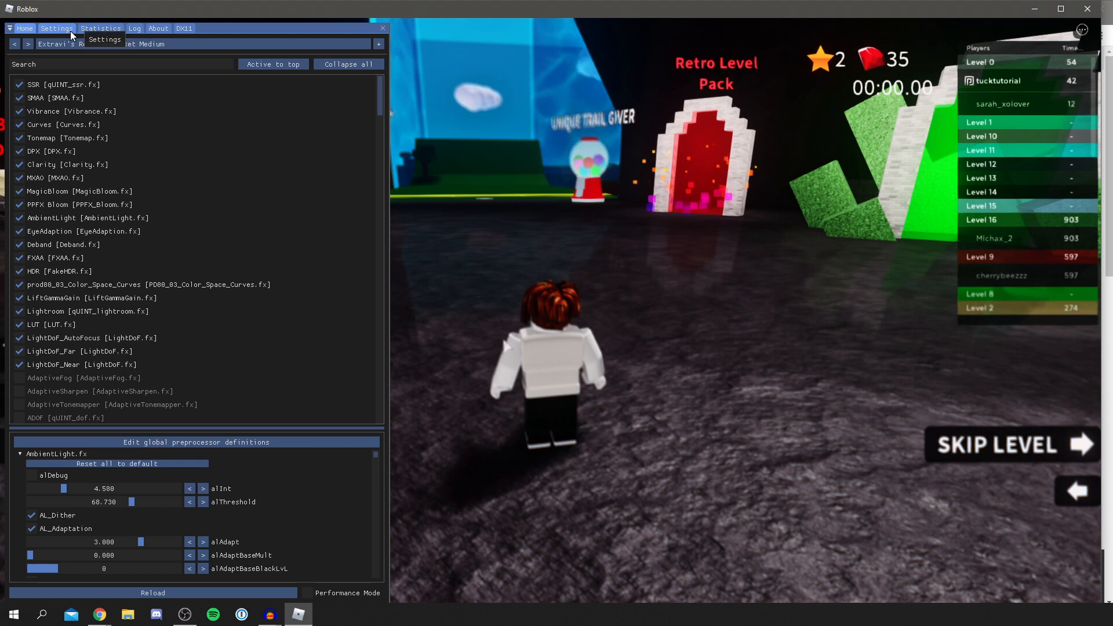
Assign an Effect Toggle Key shortcut in ReShade's Settings panel
left_click(55, 28)
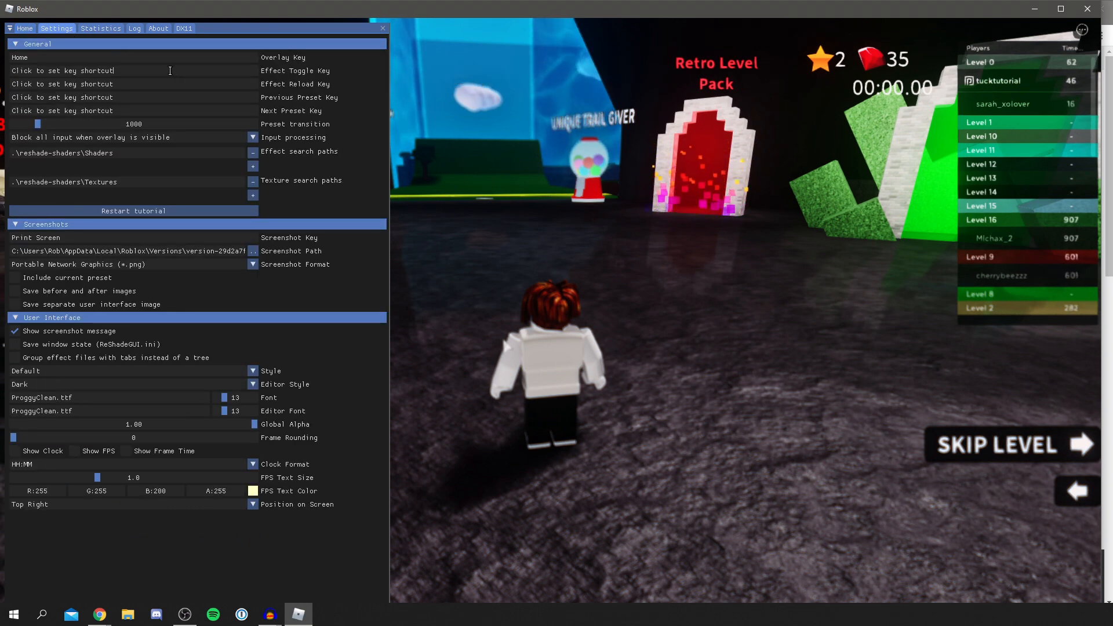
left_click(63, 71)
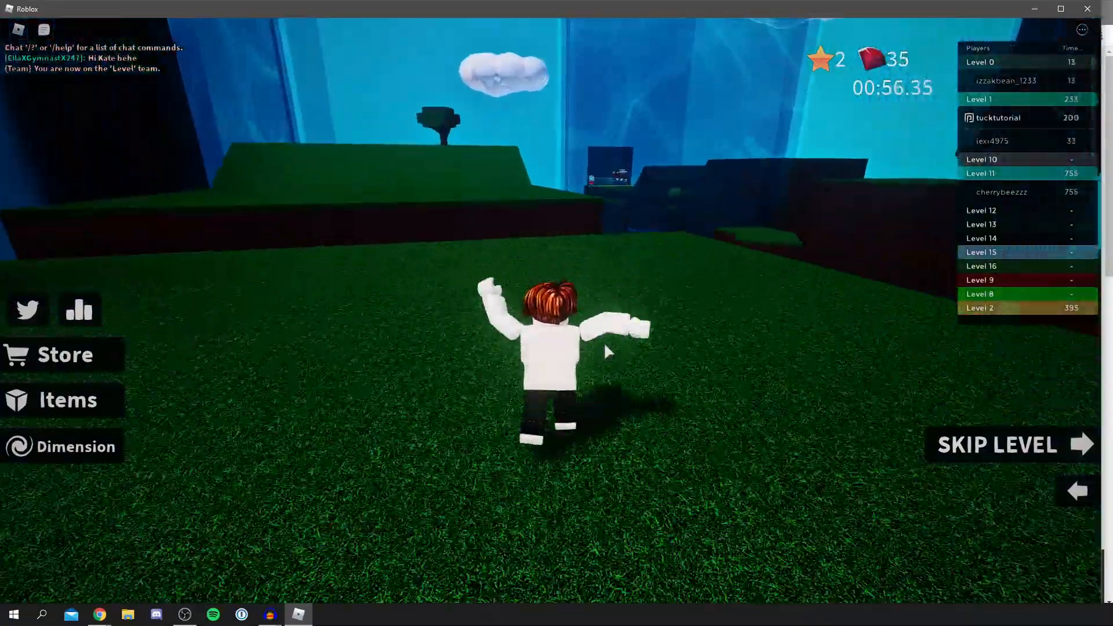
Toggle ReShade effects off to compare, then reopen the overlay with the Super Reflective preset
key("w")
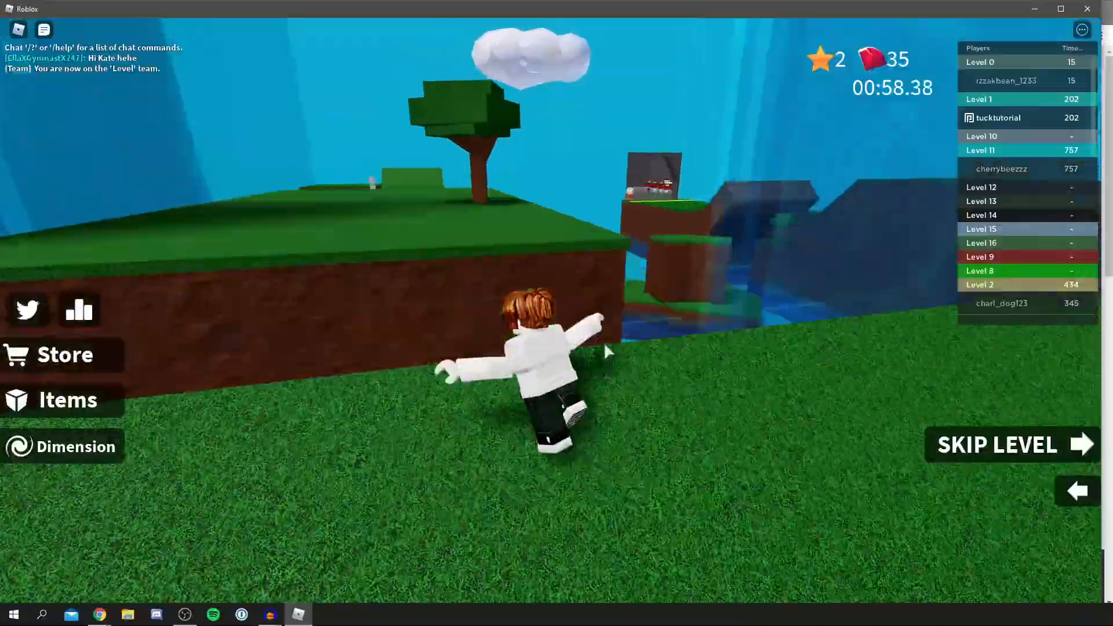
key("Home")
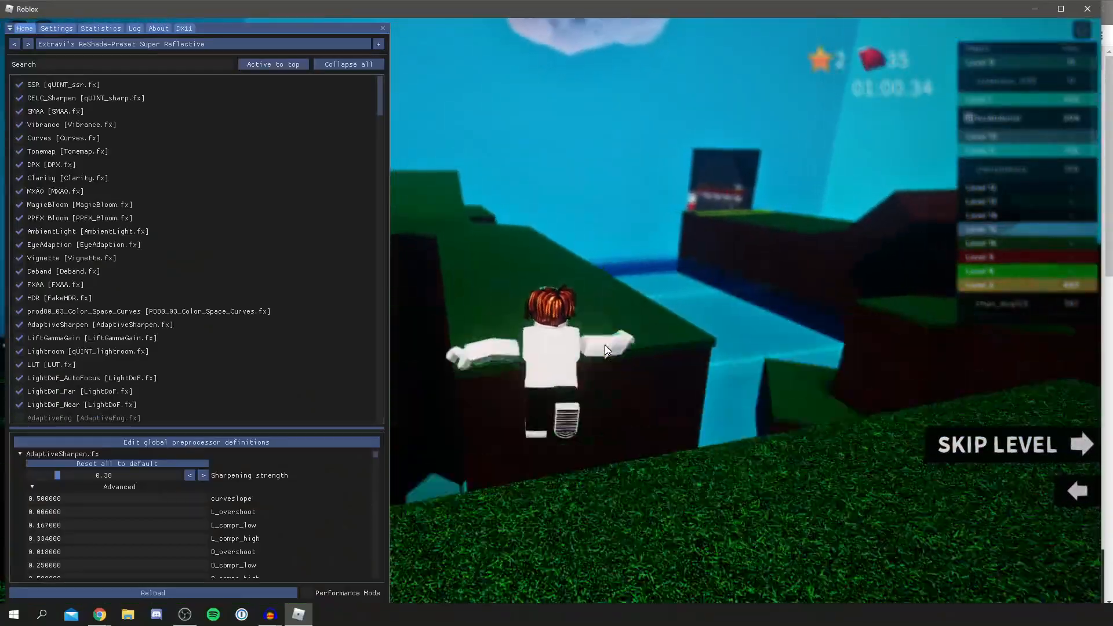